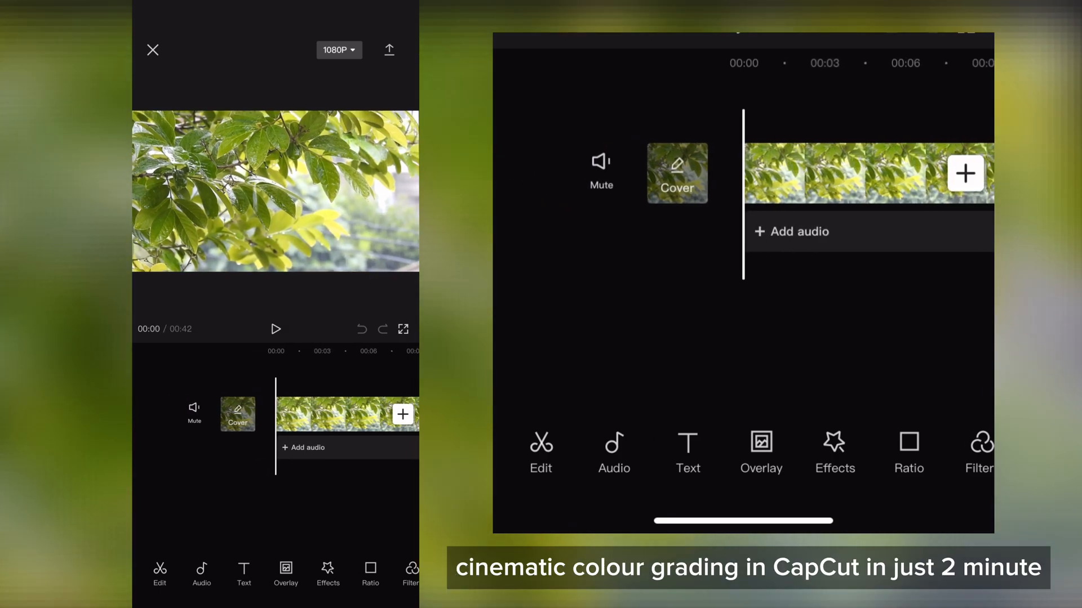
Select the 42-second leafy green clip on the timeline to show its editing tools
{"action": "left_click", "coordinate": [345, 414]}
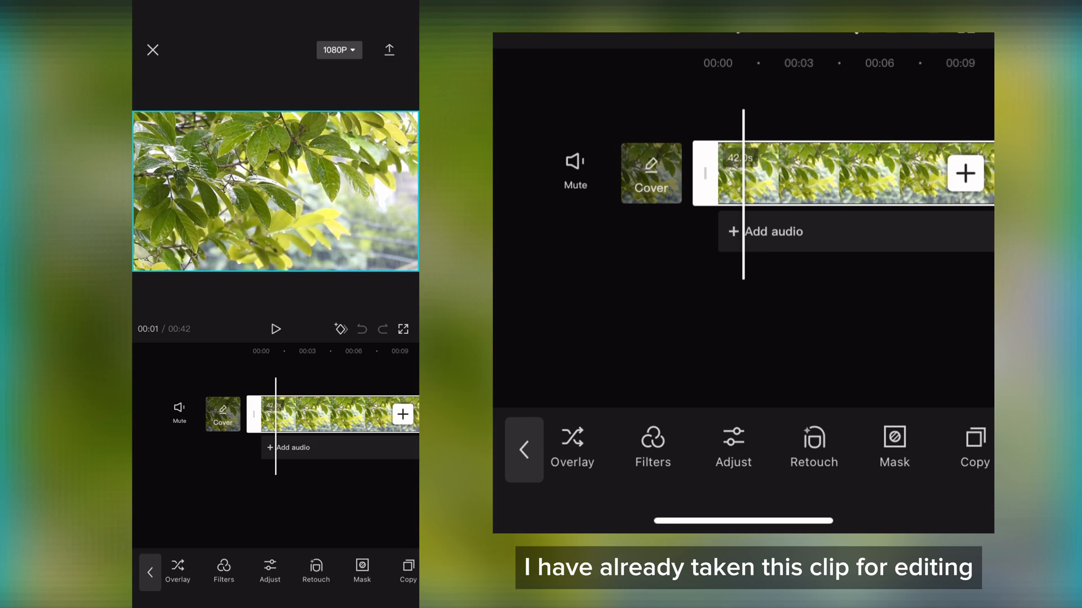
Apply the Scent filter from the Movies filter category to the leaf clip
{"action": "left_click", "coordinate": [652, 447]}
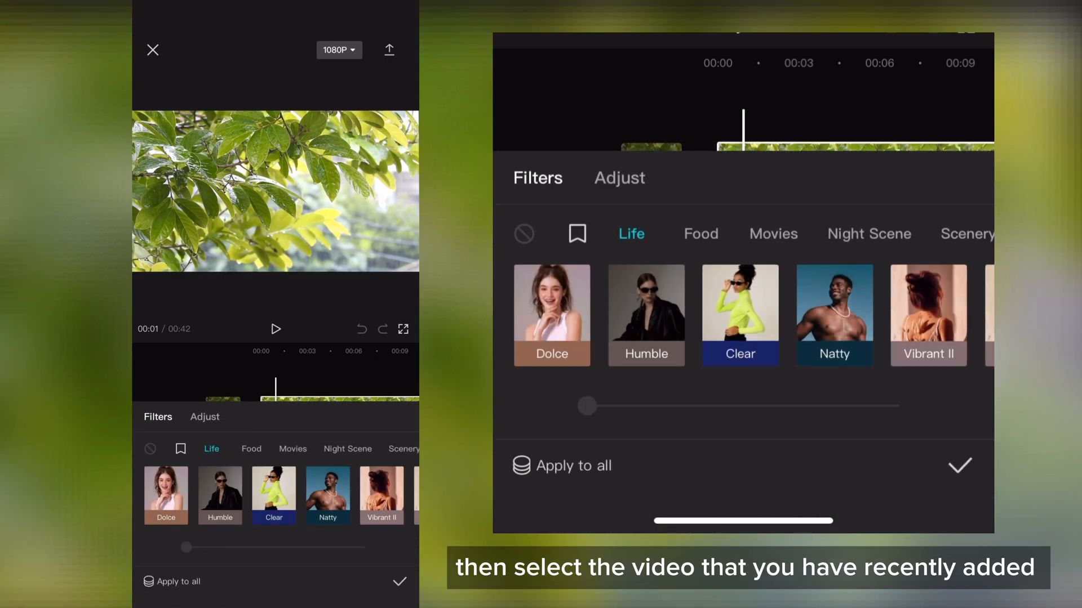
{"action": "left_click", "coordinate": [771, 234]}
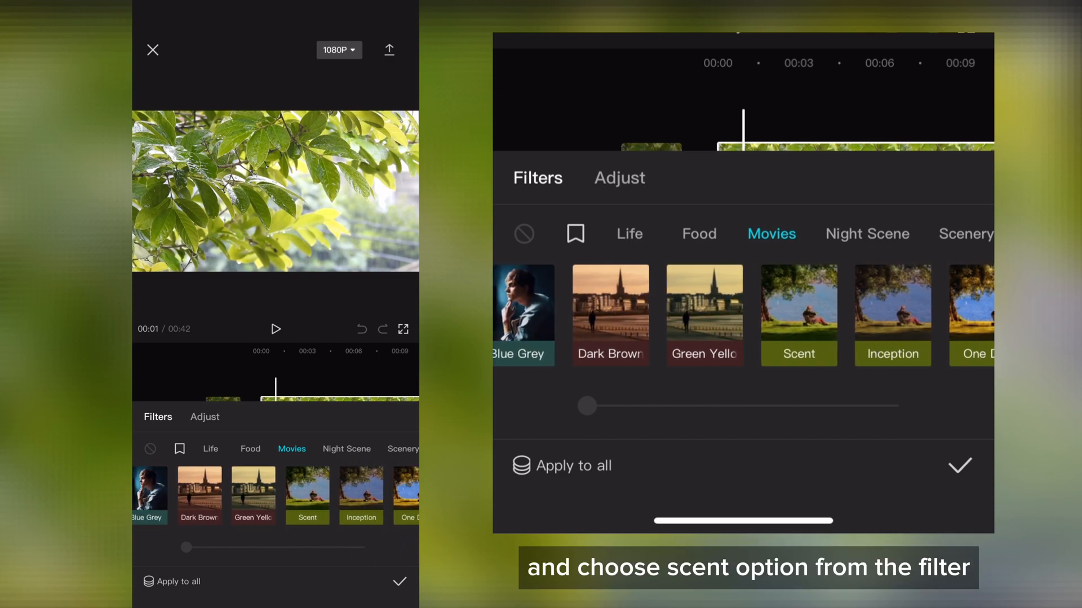
{"action": "left_click", "coordinate": [798, 298]}
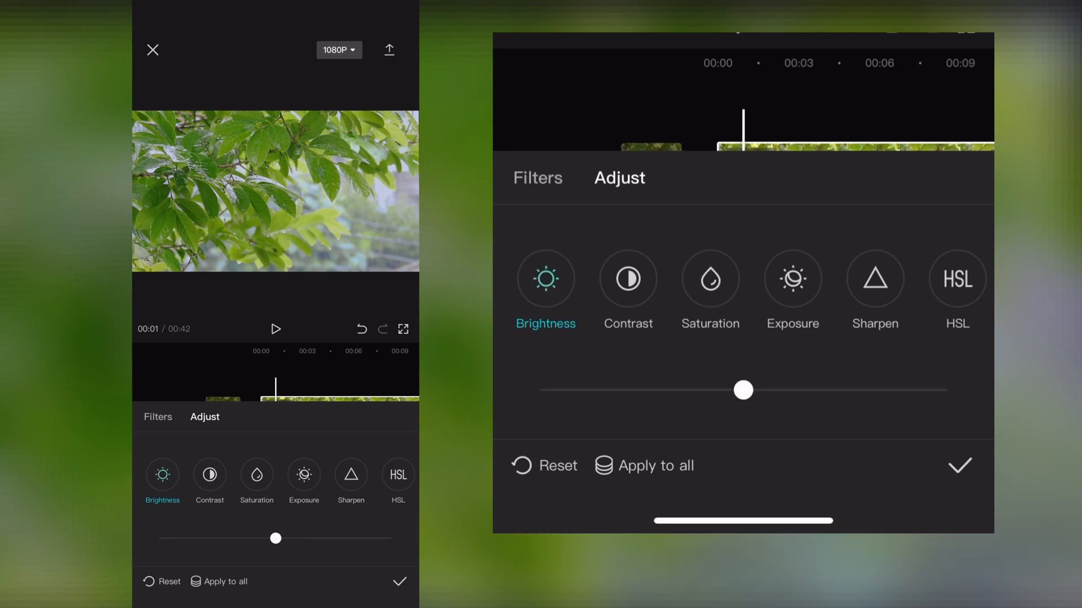
Drop brightness below zero, boost contrast by about ten, and lower exposure below zero
{"action": "left_click_drag", "start_coordinate": [742, 390], "coordinate": [786, 390]}
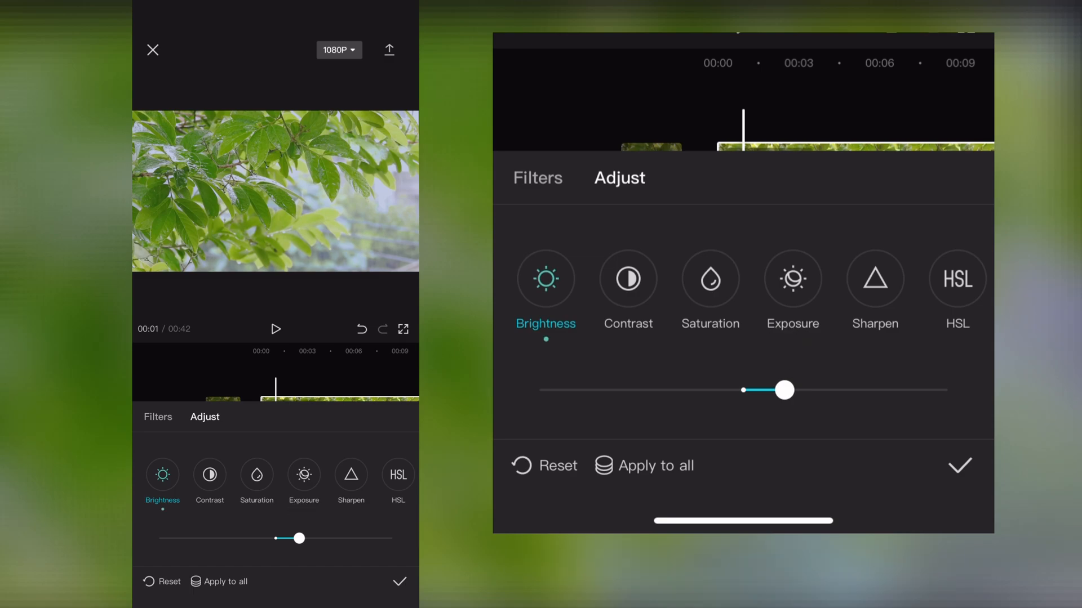
{"action": "left_click_drag", "start_coordinate": [783, 390], "coordinate": [703, 390]}
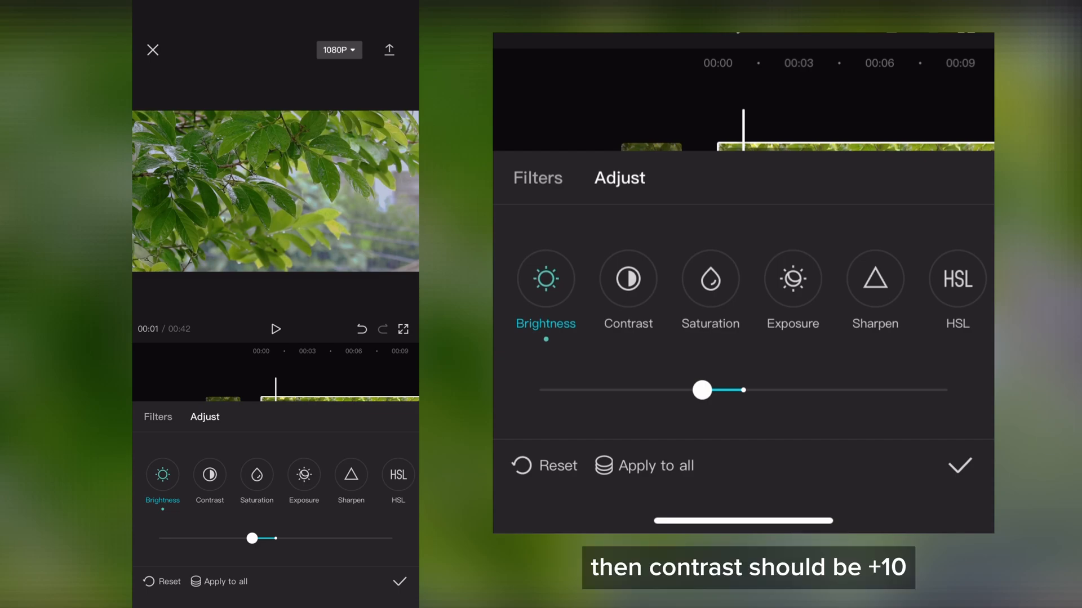
{"action": "left_click", "coordinate": [627, 279]}
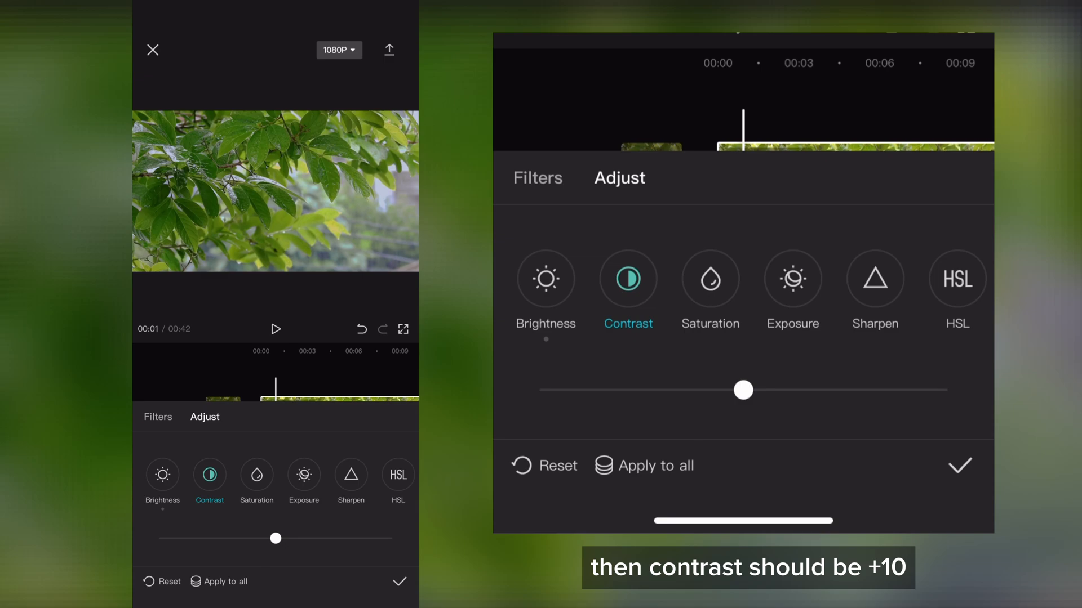
{"action": "left_click_drag", "start_coordinate": [743, 390], "coordinate": [780, 390]}
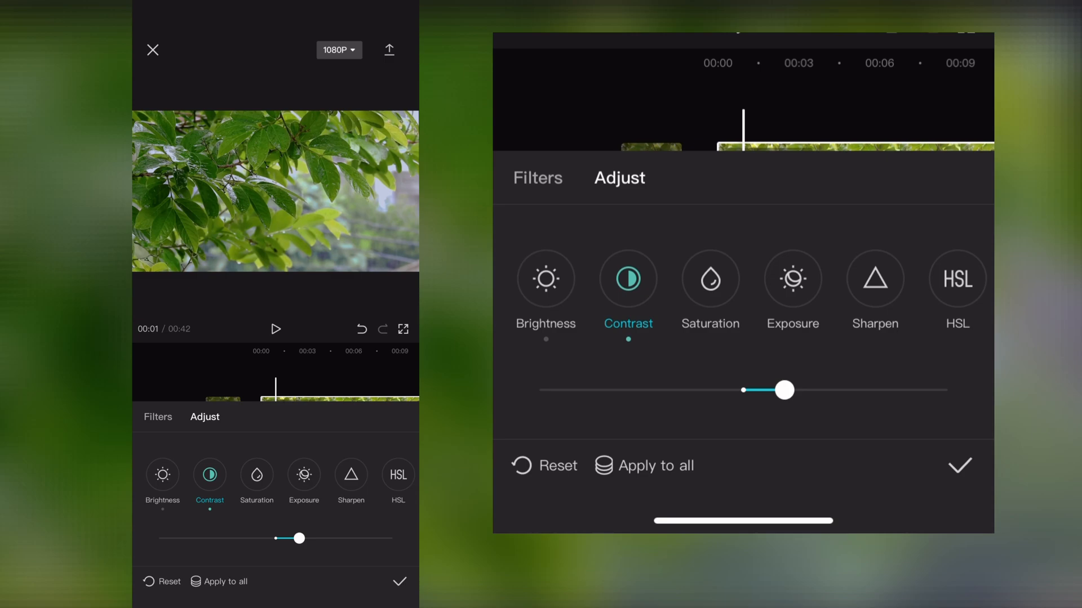
{"action": "left_click", "coordinate": [710, 279]}
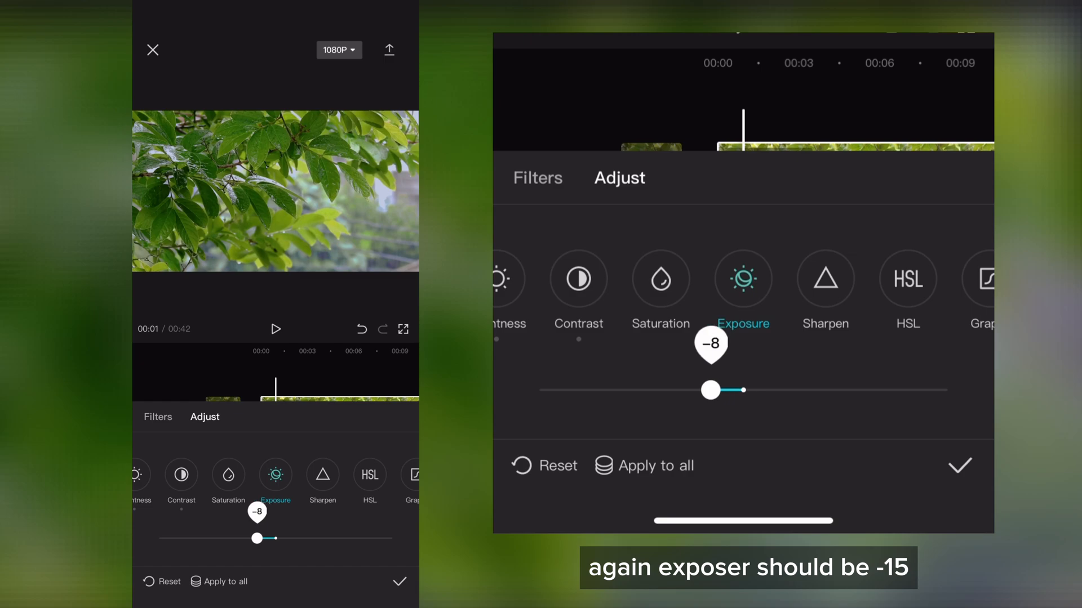
{"action": "left_click_drag", "start_coordinate": [710, 390], "coordinate": [678, 390]}
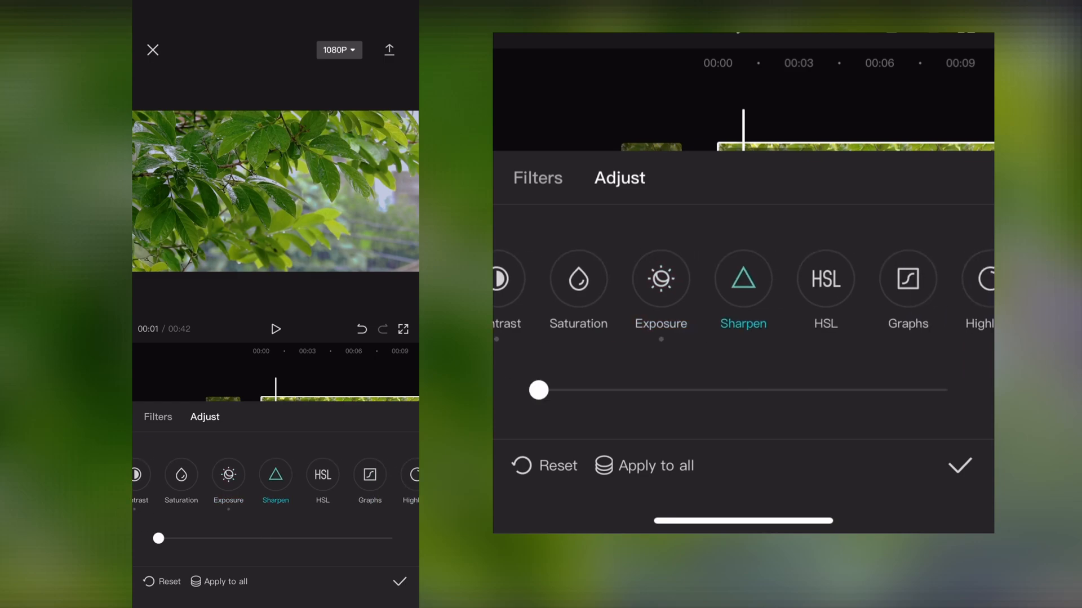
Set Sharpen to about 80, lift the shadows slightly, and add a light vignette near 15
{"action": "left_click_drag", "start_coordinate": [538, 390], "coordinate": [848, 389]}
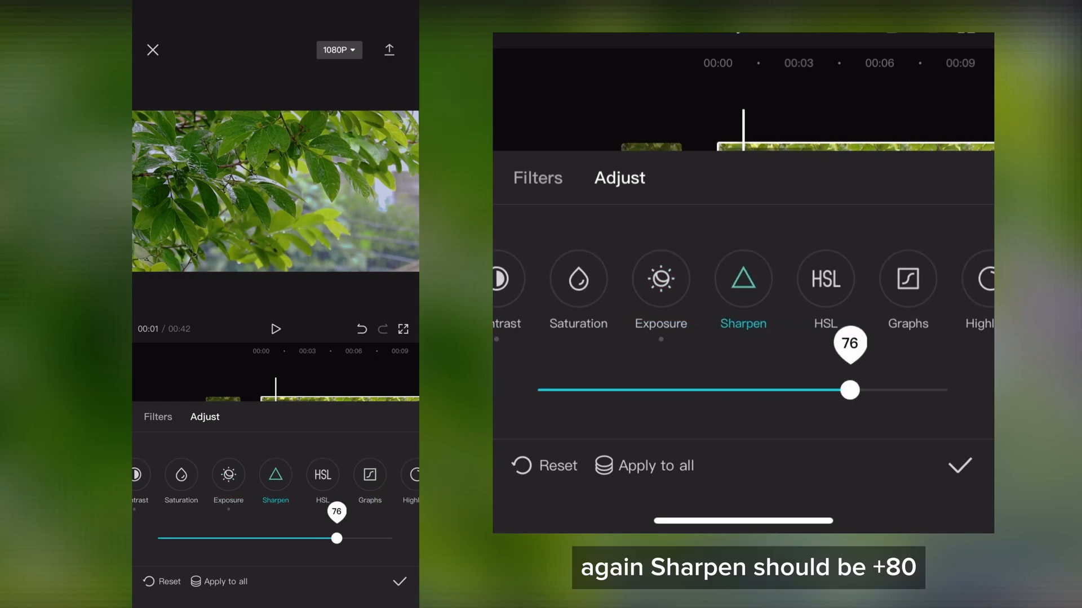
{"action": "left_click_drag", "start_coordinate": [847, 390], "coordinate": [865, 390]}
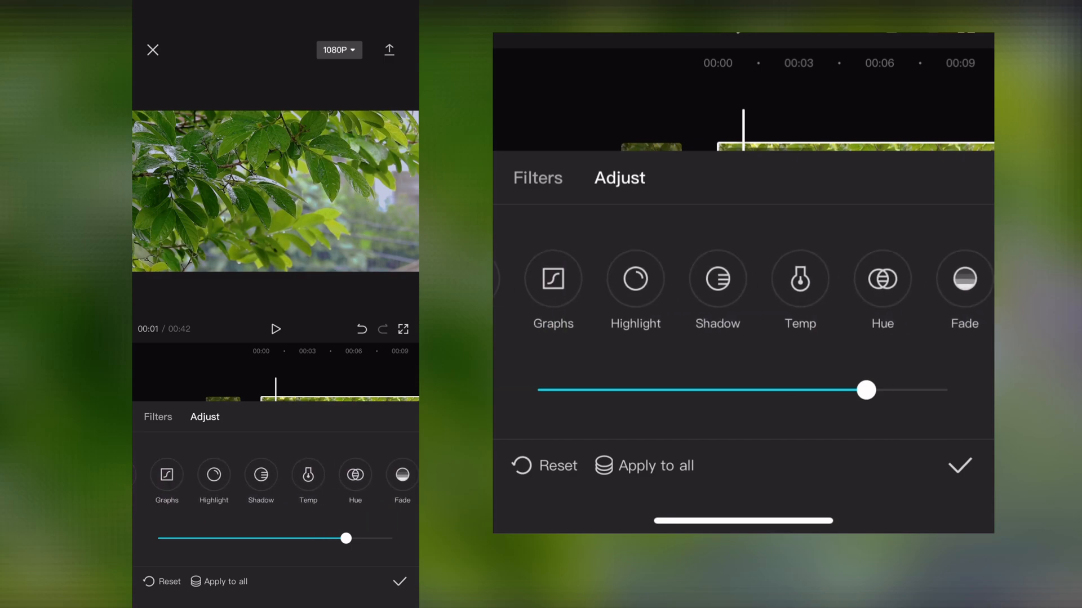
{"action": "scroll", "scroll_direction": "left", "scroll_amount": 3}
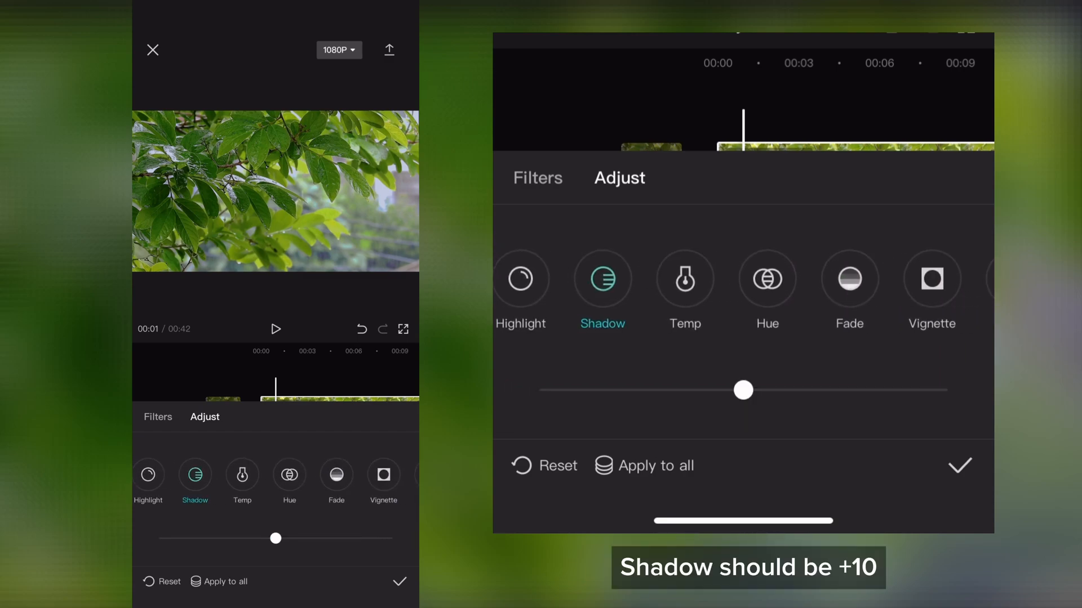
{"action": "left_click_drag", "start_coordinate": [744, 390], "coordinate": [792, 389]}
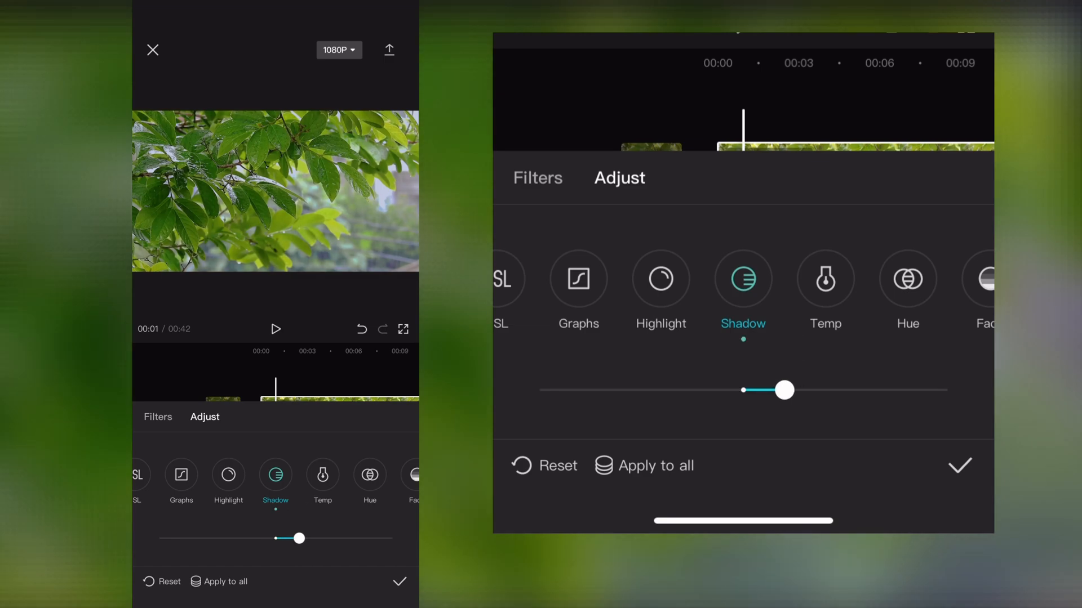
{"action": "scroll", "scroll_direction": "left", "scroll_amount": 3}
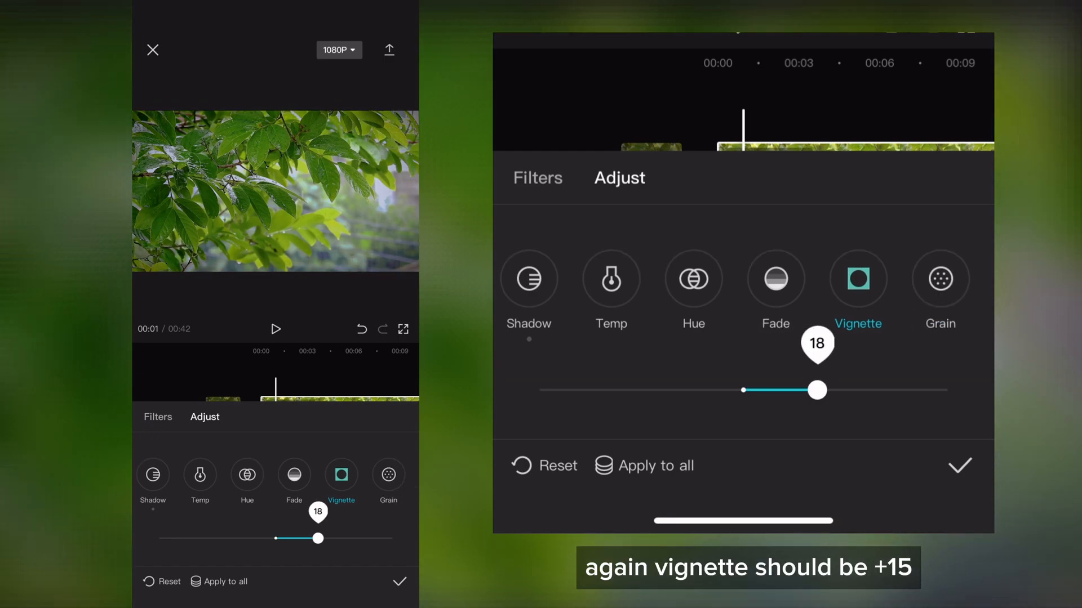
{"action": "left_click_drag", "start_coordinate": [818, 390], "coordinate": [806, 390]}
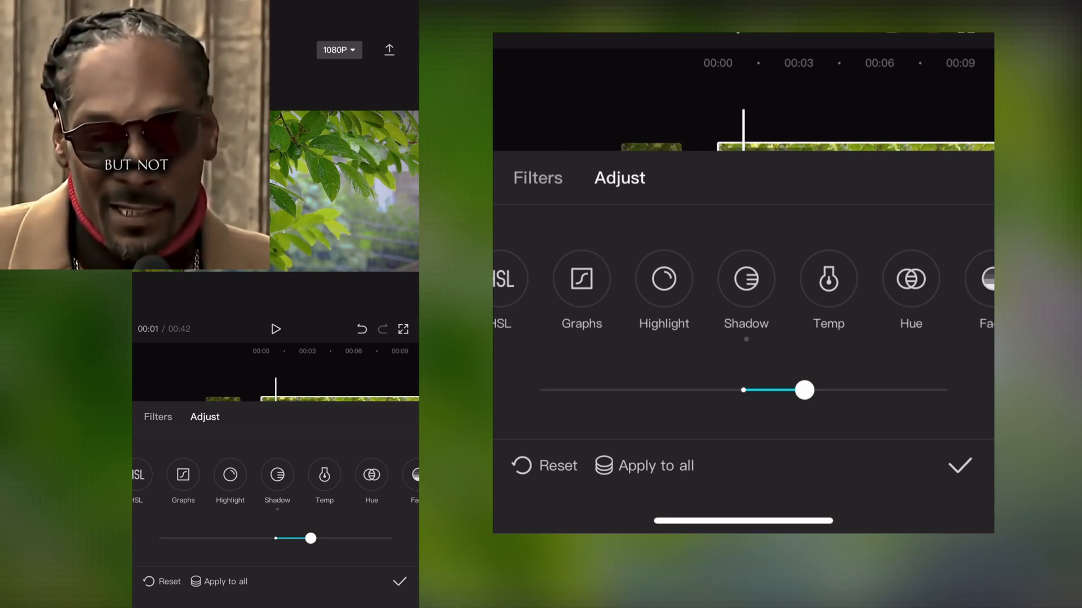
{"action": "left_click", "coordinate": [581, 279]}
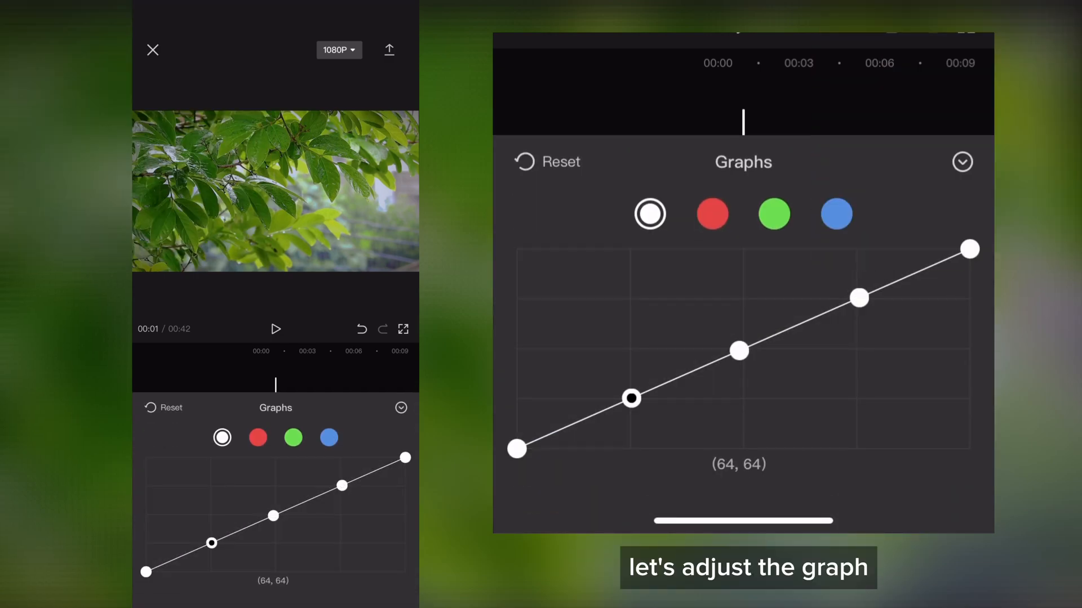
Reshape the brightness curve to deepen the darks and brighten the highlights
{"action": "left_click_drag", "start_coordinate": [631, 398], "coordinate": [629, 412]}
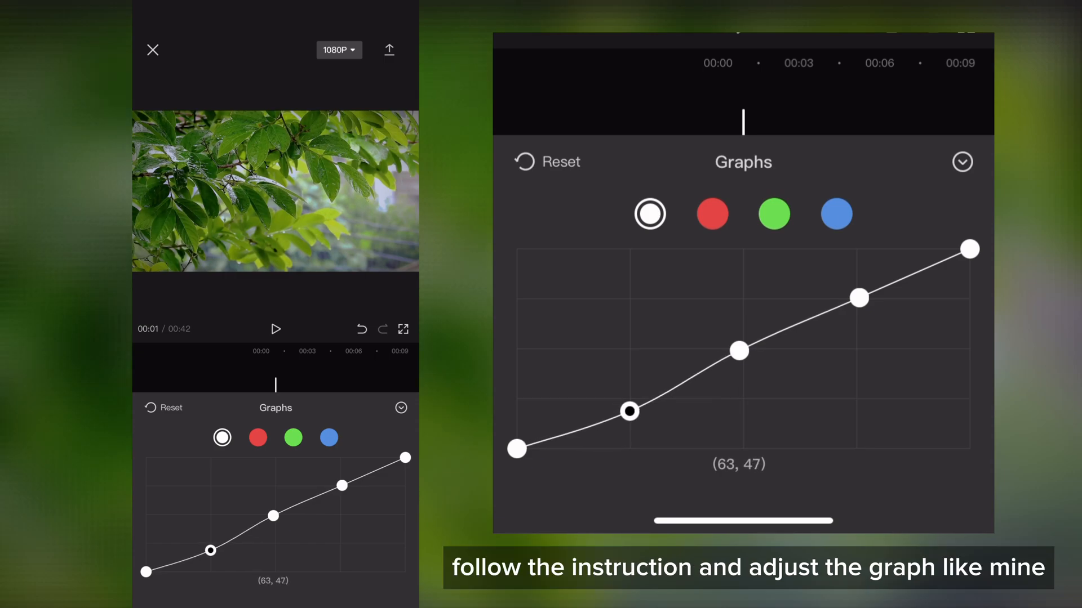
{"action": "left_click_drag", "start_coordinate": [628, 411], "coordinate": [744, 338]}
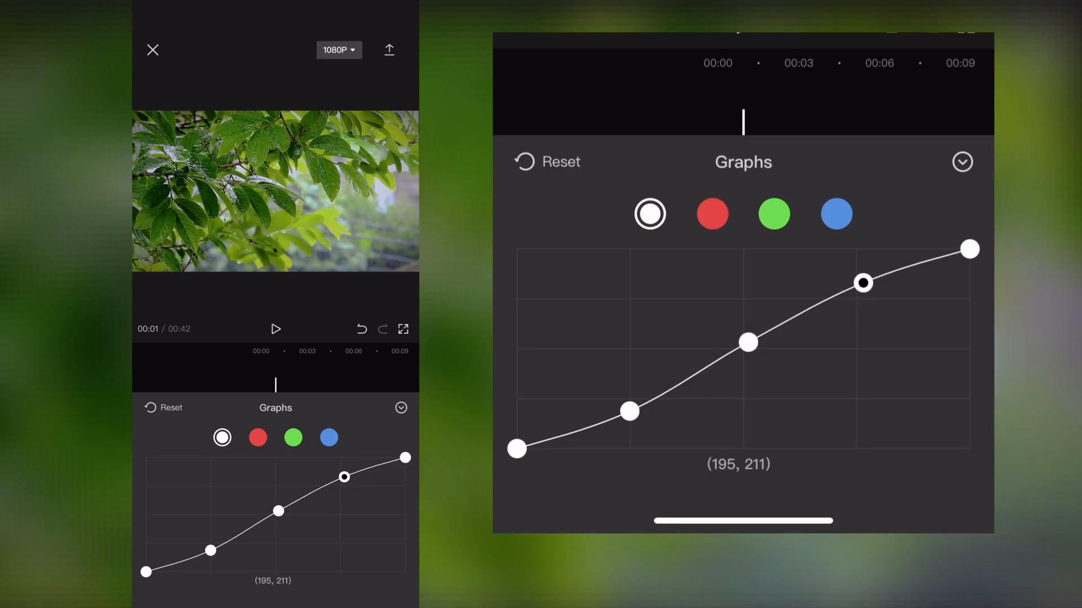
{"action": "left_click_drag", "start_coordinate": [863, 282], "coordinate": [865, 290]}
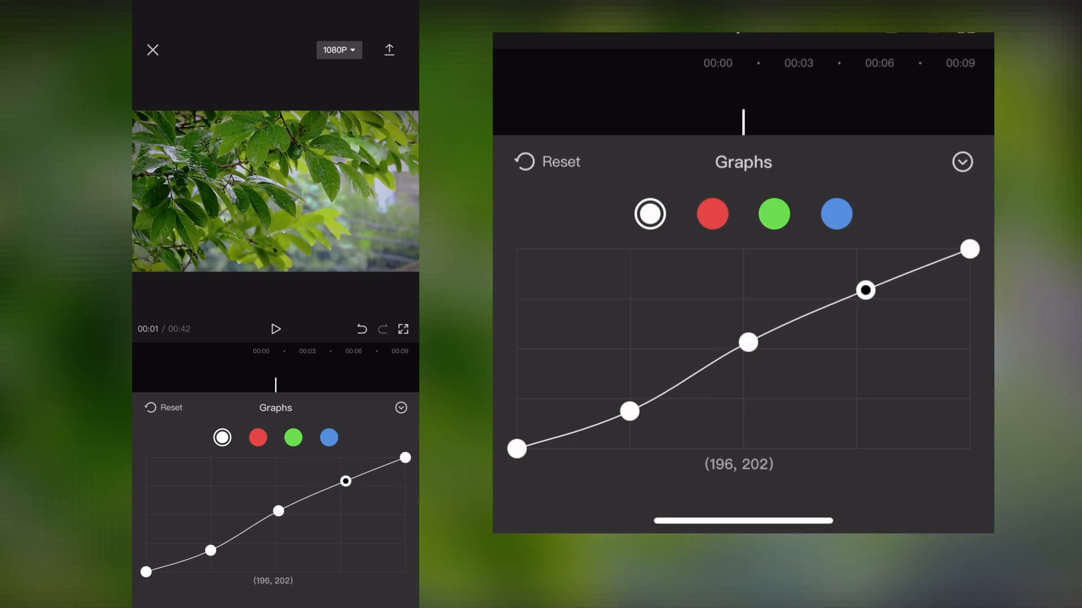
Add a shadow point on the red curve and pull it down to darken red shadows
{"action": "left_click", "coordinate": [711, 214]}
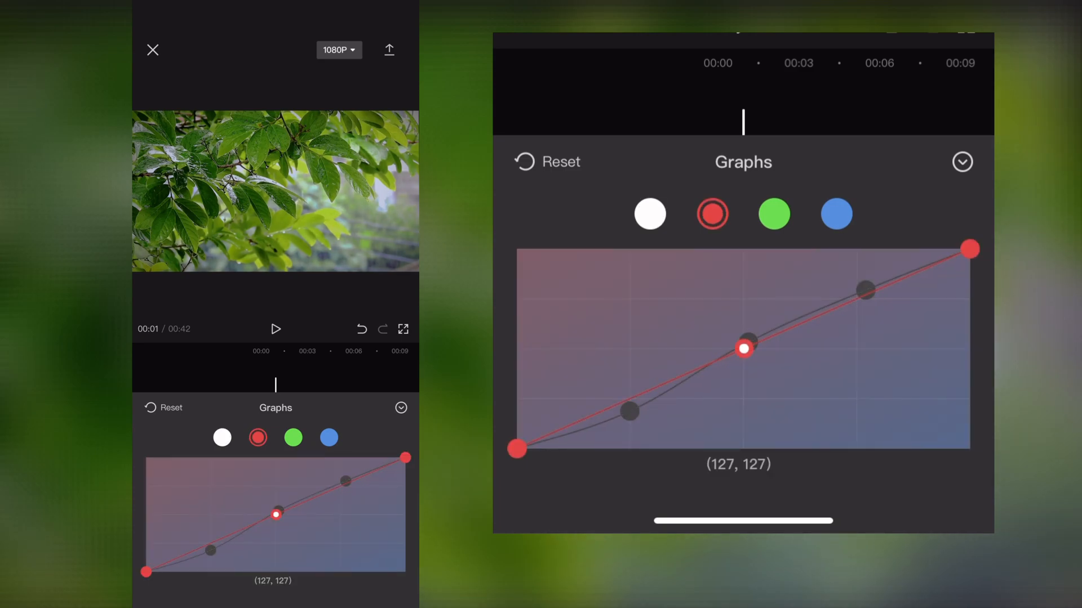
{"action": "left_click_drag", "start_coordinate": [746, 348], "coordinate": [737, 339]}
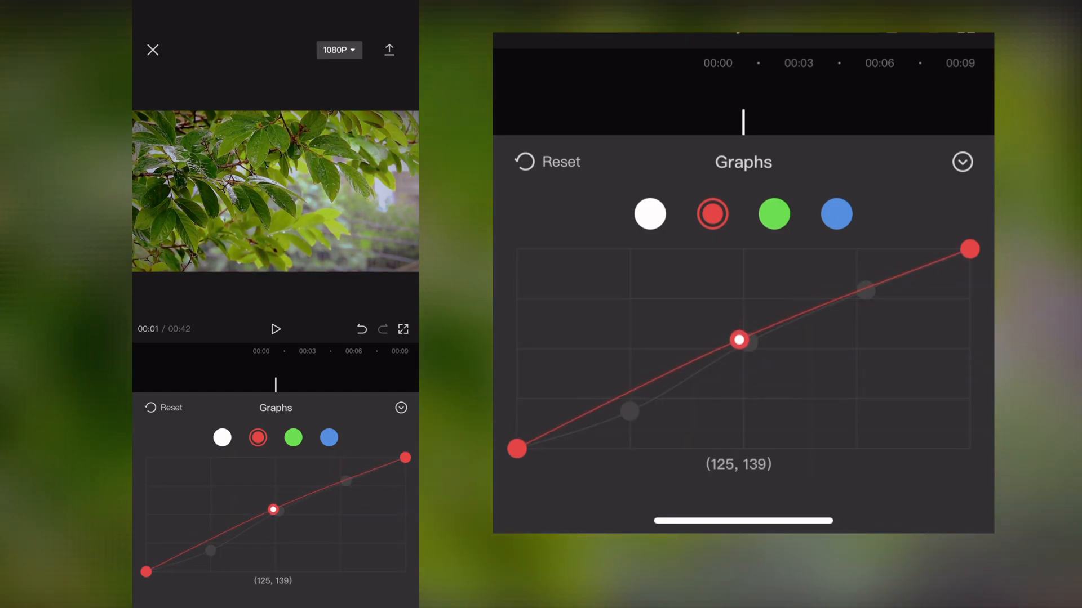
{"action": "left_click_drag", "start_coordinate": [740, 339], "coordinate": [743, 354]}
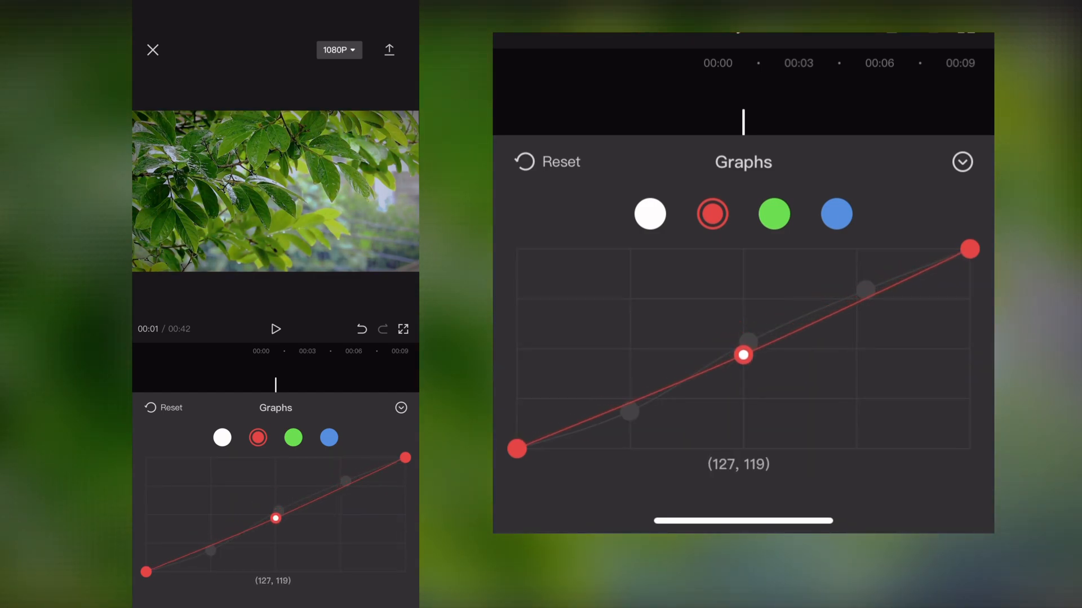
{"action": "left_click_drag", "start_coordinate": [743, 355], "coordinate": [635, 400]}
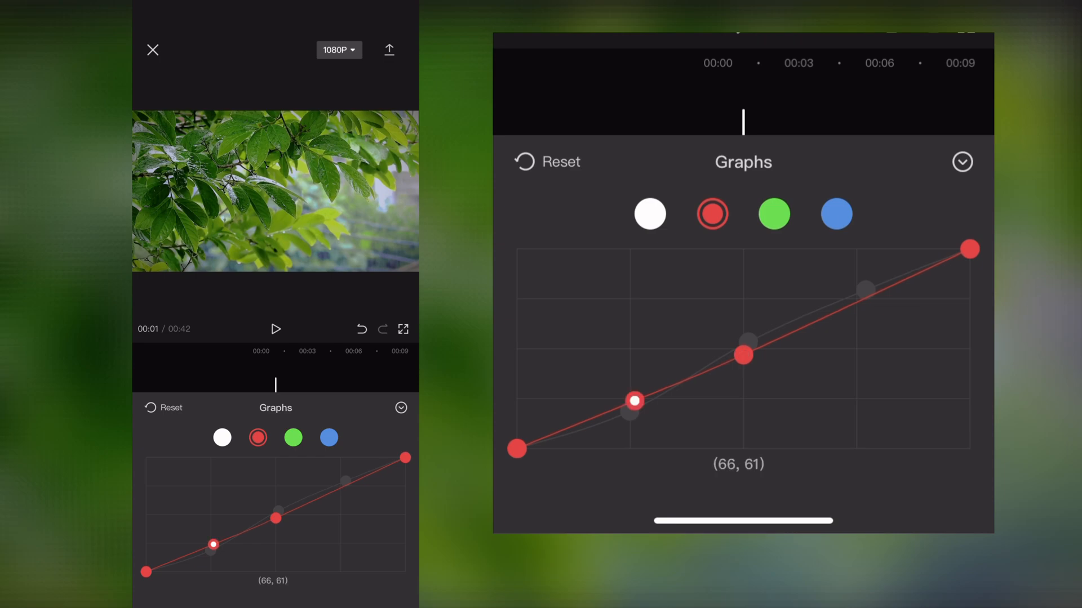
{"action": "left_click_drag", "start_coordinate": [636, 401], "coordinate": [631, 417]}
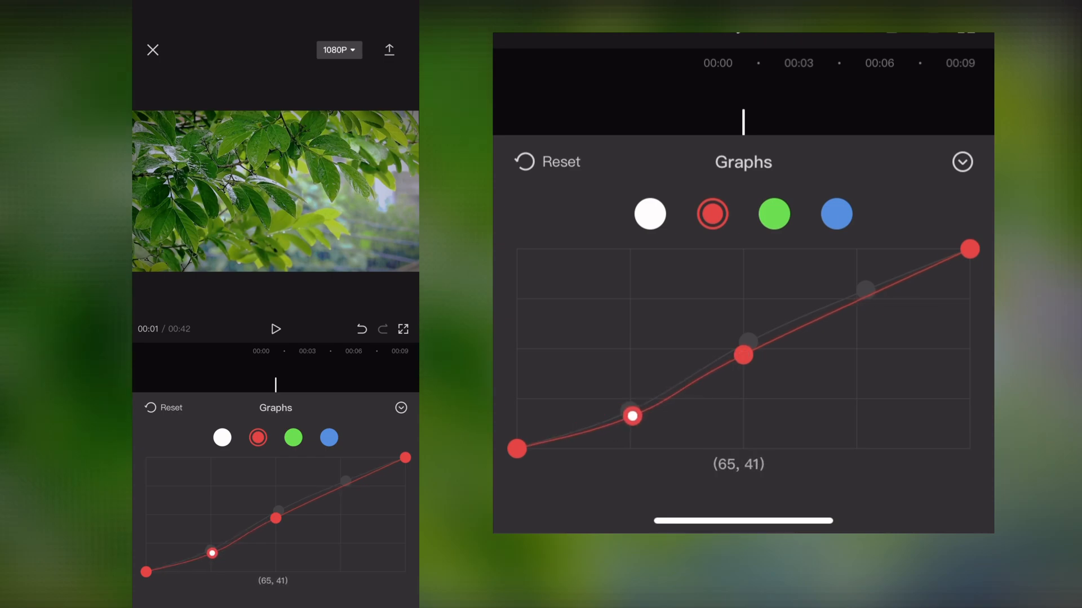
Lift the green and blue curve midtones slightly and close the curves editor
{"action": "left_click", "coordinate": [772, 214]}
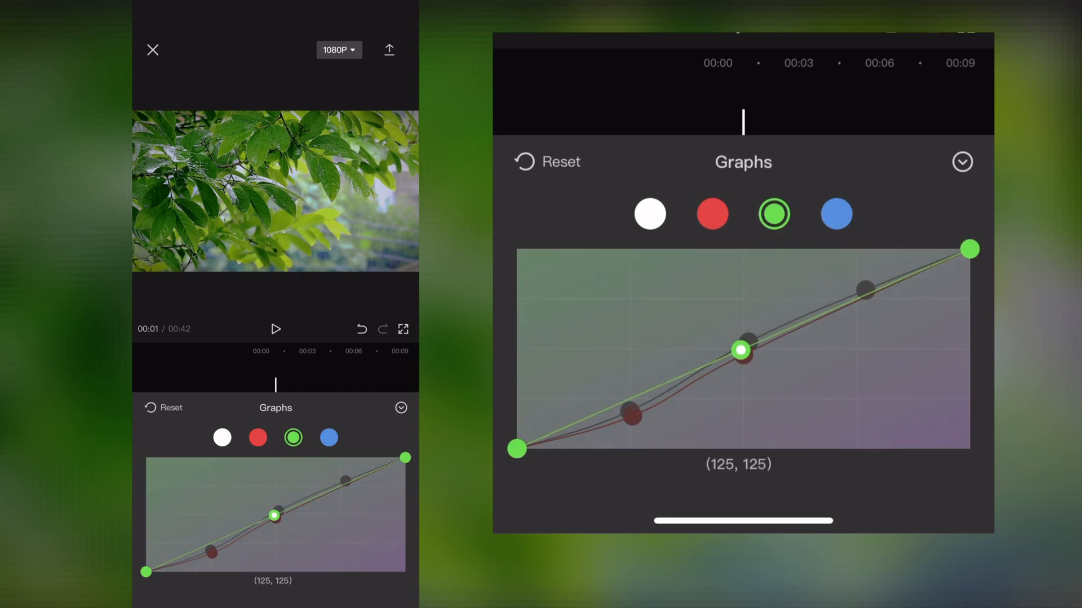
{"action": "left_click_drag", "start_coordinate": [738, 352], "coordinate": [743, 347]}
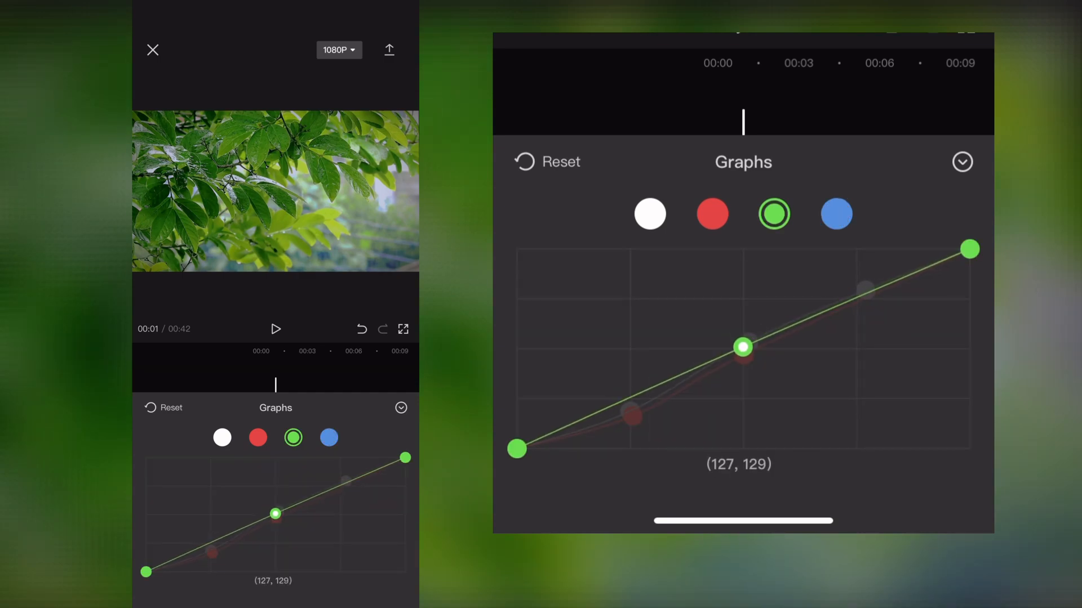
{"action": "left_click", "coordinate": [835, 214]}
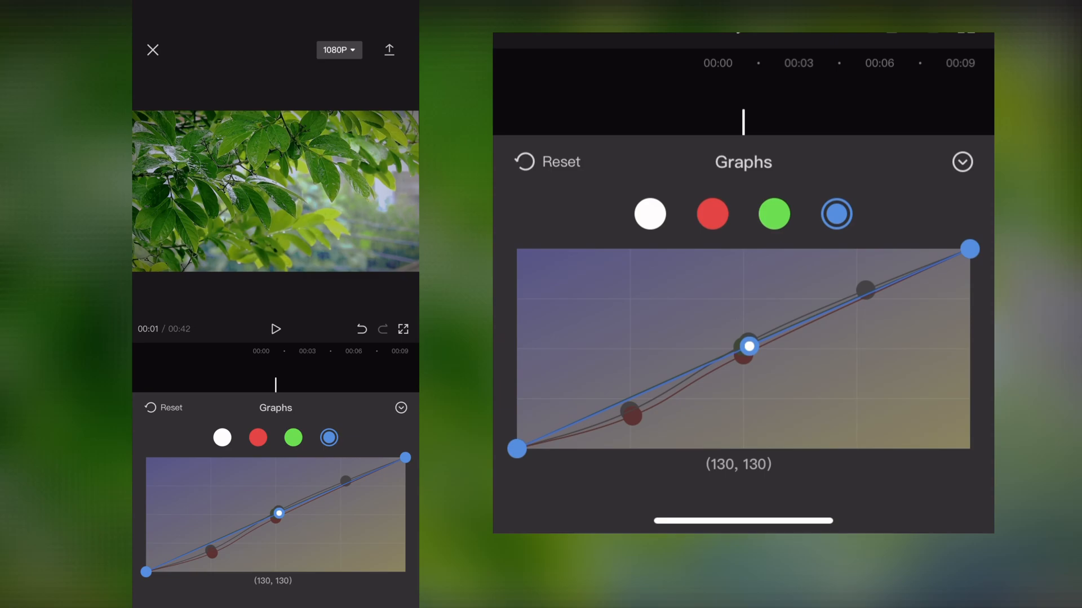
{"action": "left_click_drag", "start_coordinate": [745, 347], "coordinate": [743, 346]}
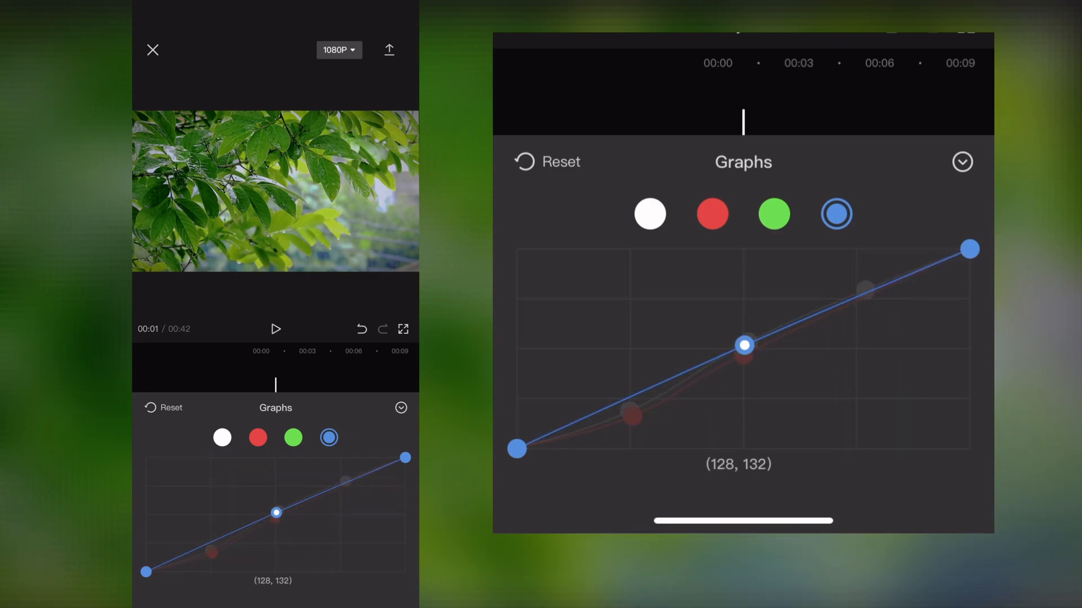
{"action": "left_click", "coordinate": [961, 162]}
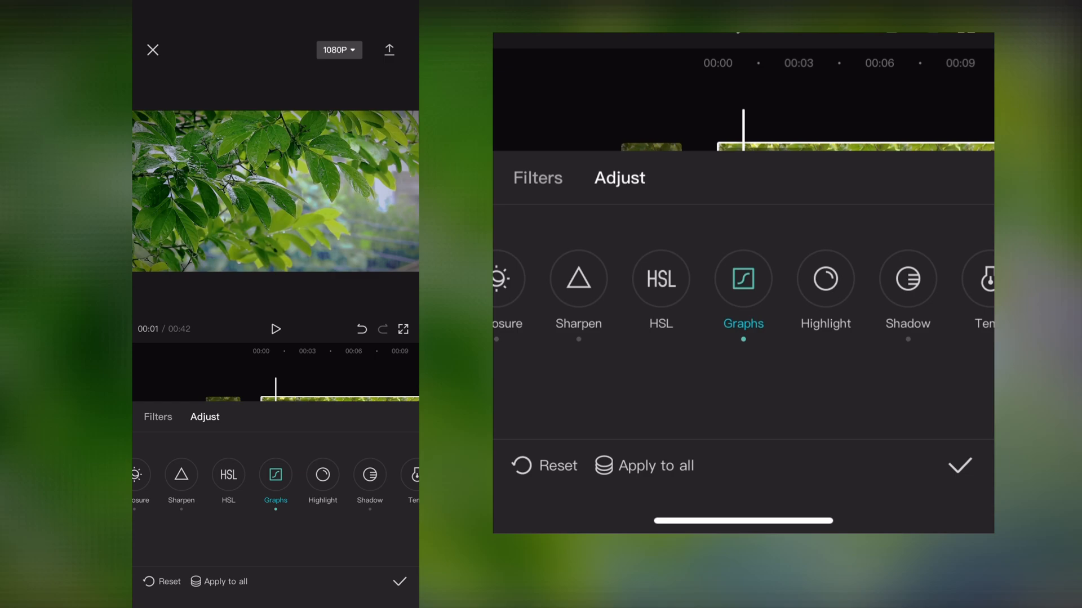
In HSL, raise green saturation to 30 and shift the green hue slightly toward cyan
{"action": "left_click", "coordinate": [660, 279]}
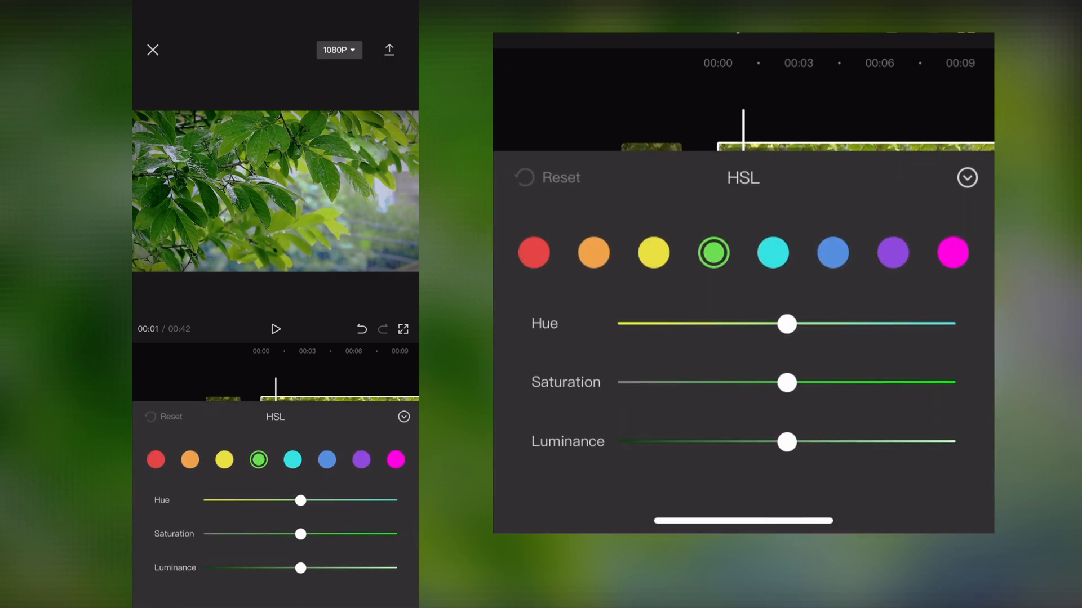
{"action": "left_click_drag", "start_coordinate": [787, 382], "coordinate": [842, 381]}
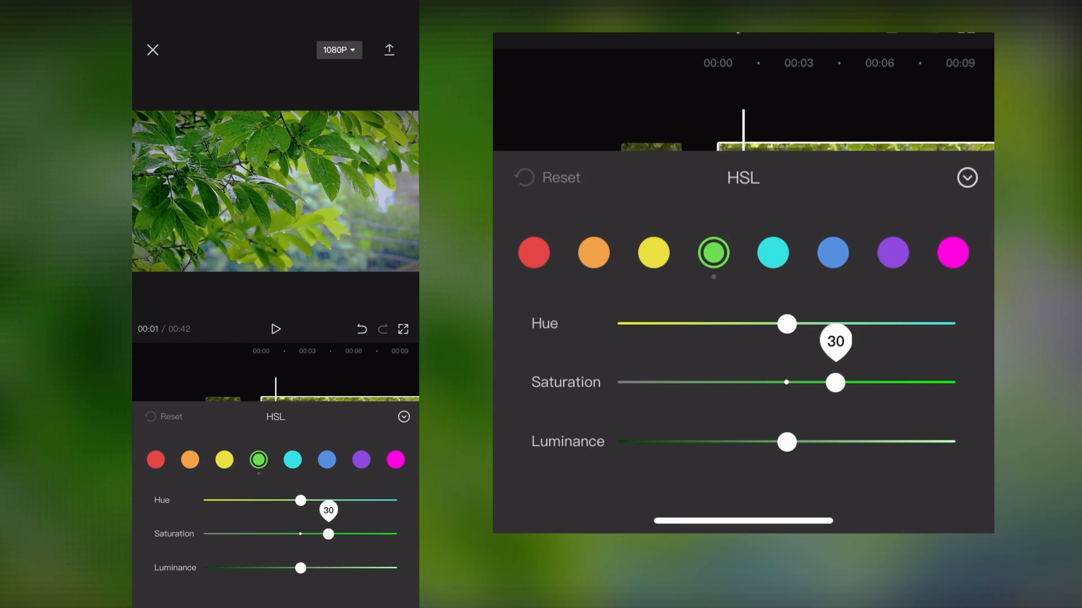
{"action": "left_click_drag", "start_coordinate": [787, 324], "coordinate": [747, 323]}
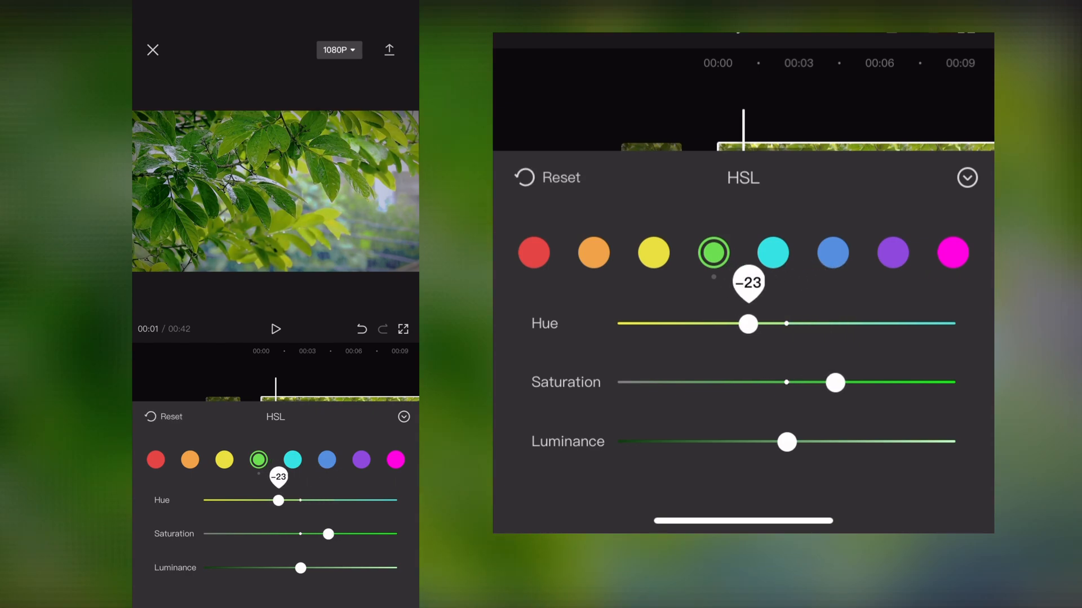
{"action": "left_click_drag", "start_coordinate": [747, 324], "coordinate": [809, 325]}
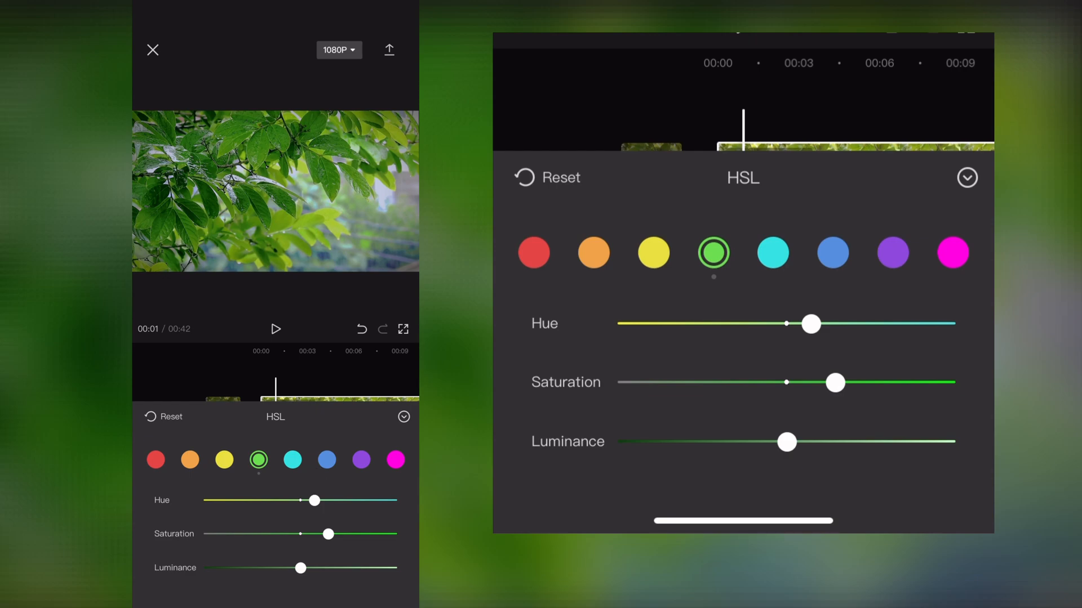
{"action": "left_click", "coordinate": [966, 177]}
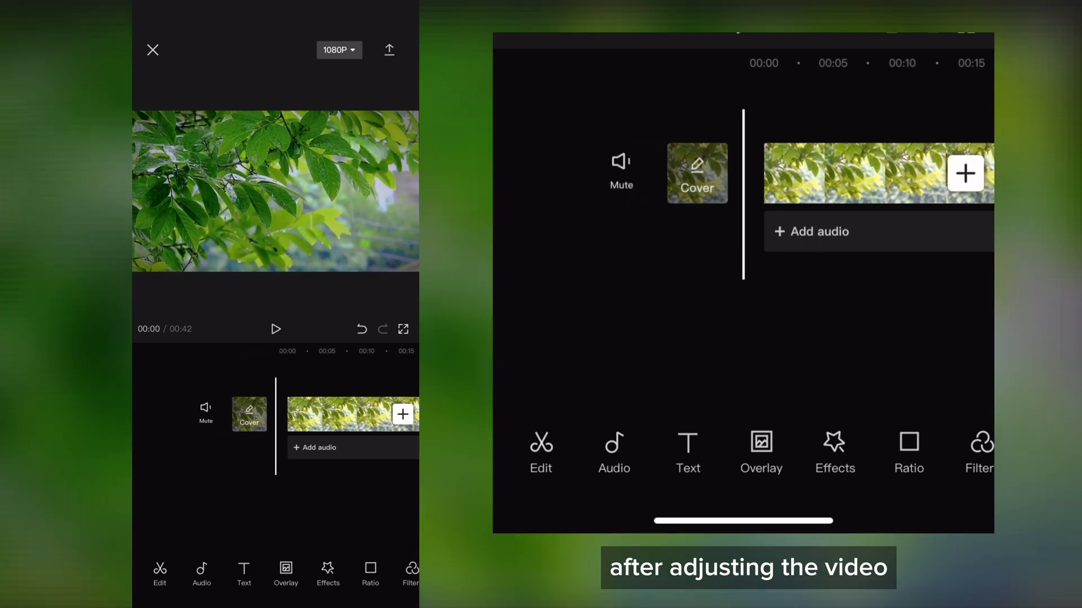
Raise the export resolution from 1080P to 2K/4K and start exporting the clip
{"action": "left_click", "coordinate": [338, 50]}
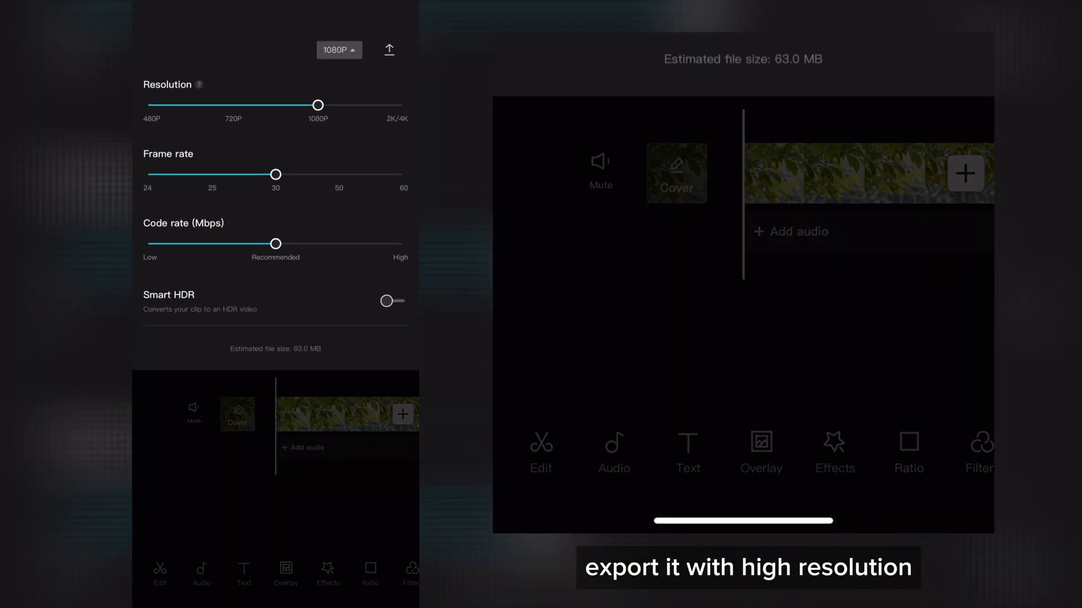
{"action": "left_click_drag", "start_coordinate": [318, 104], "coordinate": [402, 105]}
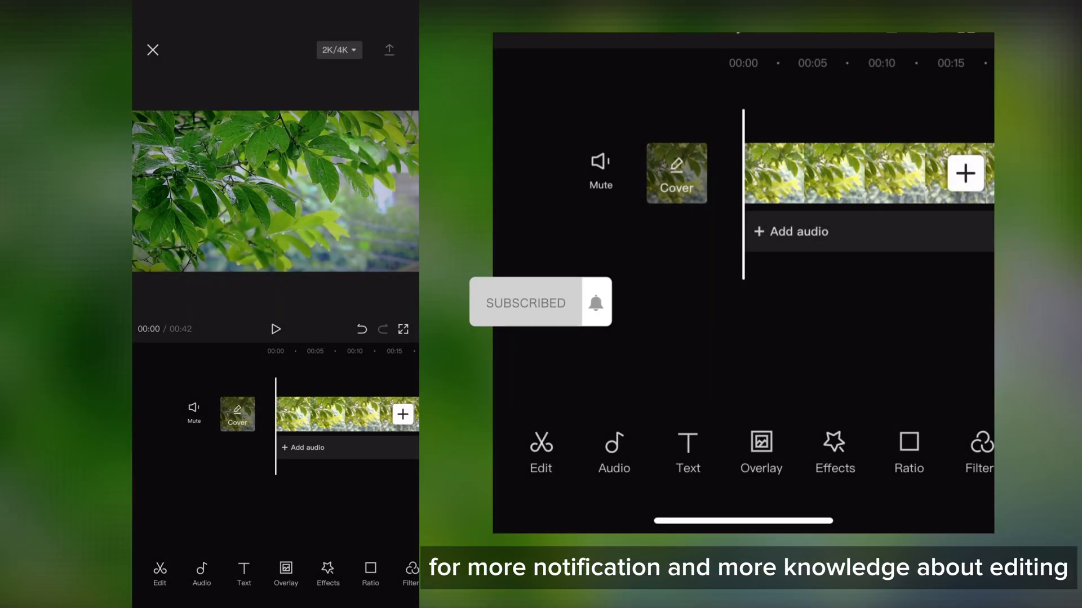
{"action": "left_click", "coordinate": [389, 50]}
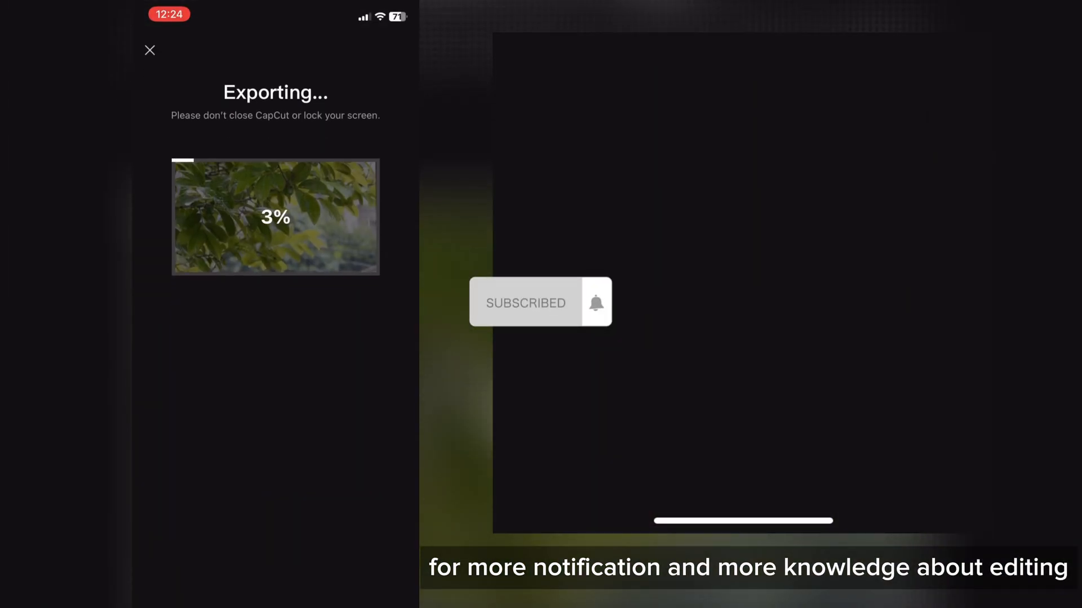